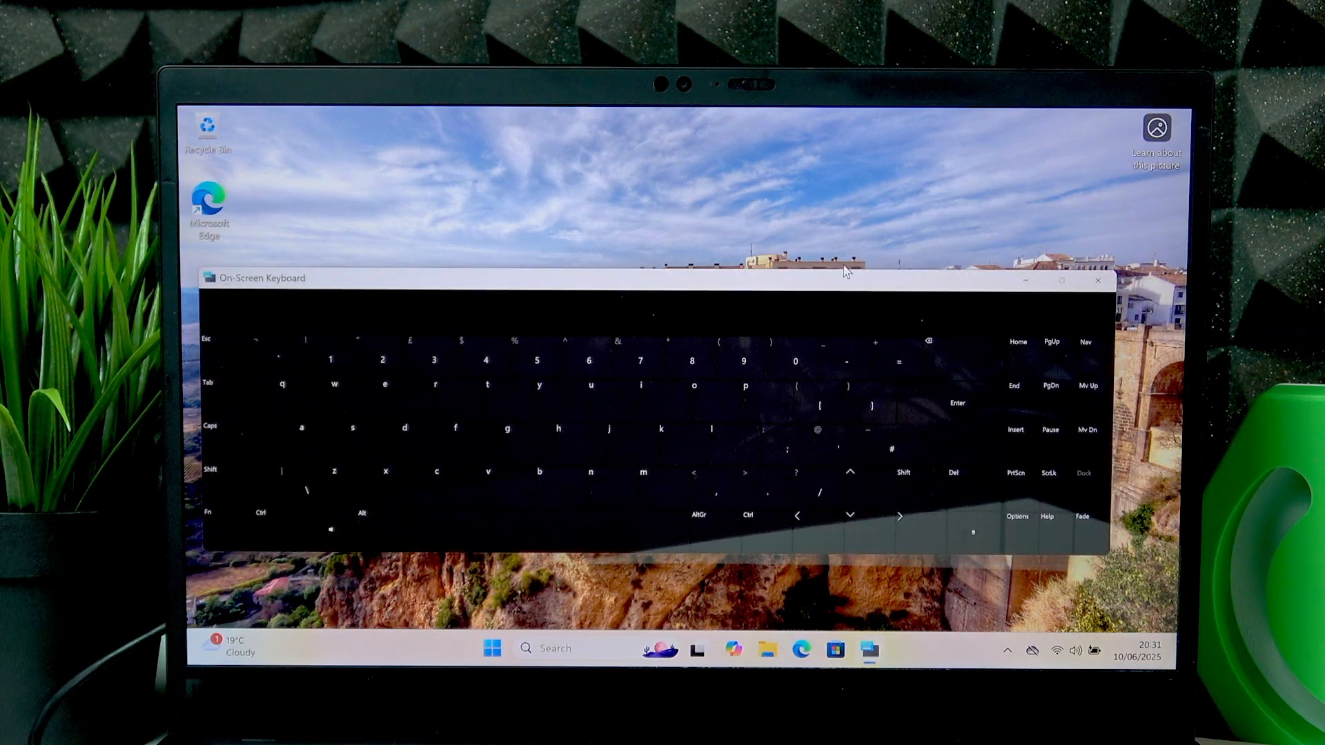
# - Close the On-Screen Keyboard window, leaving only the desktop showing
pyautogui.moveTo(845, 277); pyautogui.dragTo(867, 304)
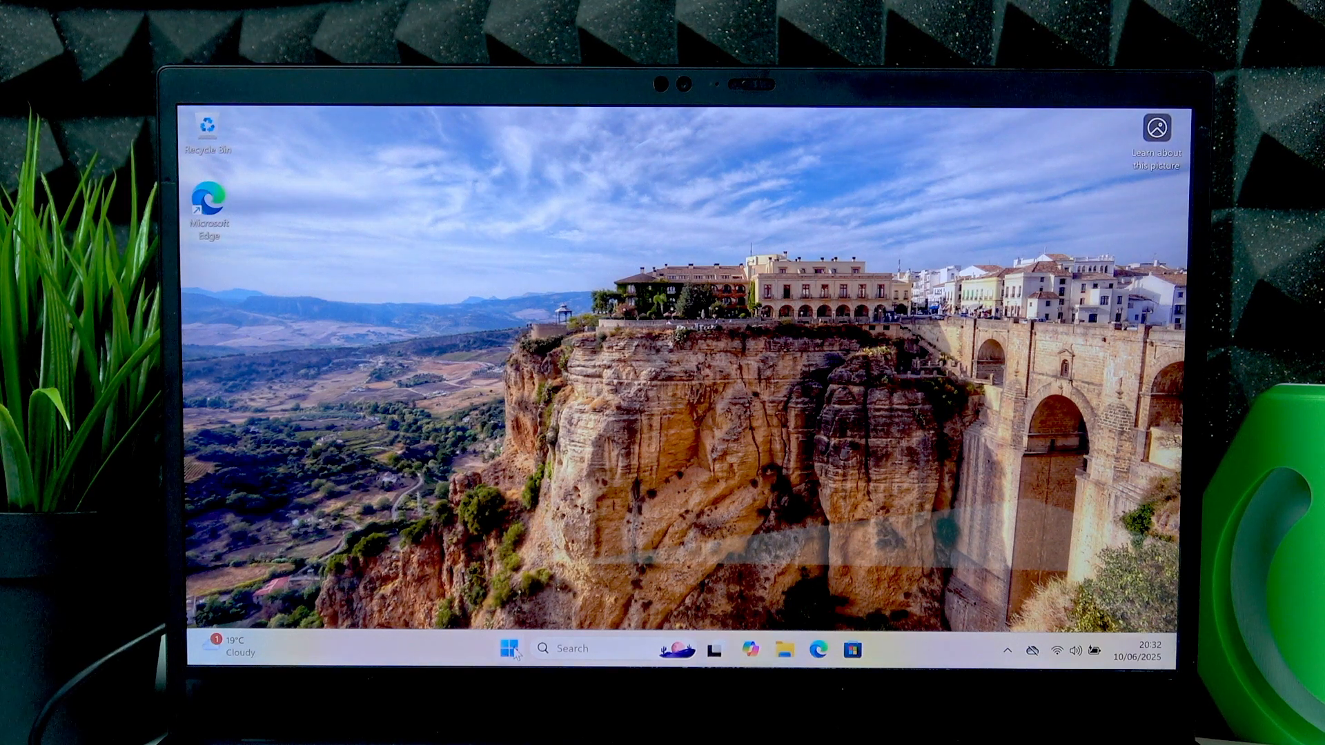
# - Reach Accessibility > Keyboard from Start > Settings and switch the on-screen keyboard on
pyautogui.click(507, 648)
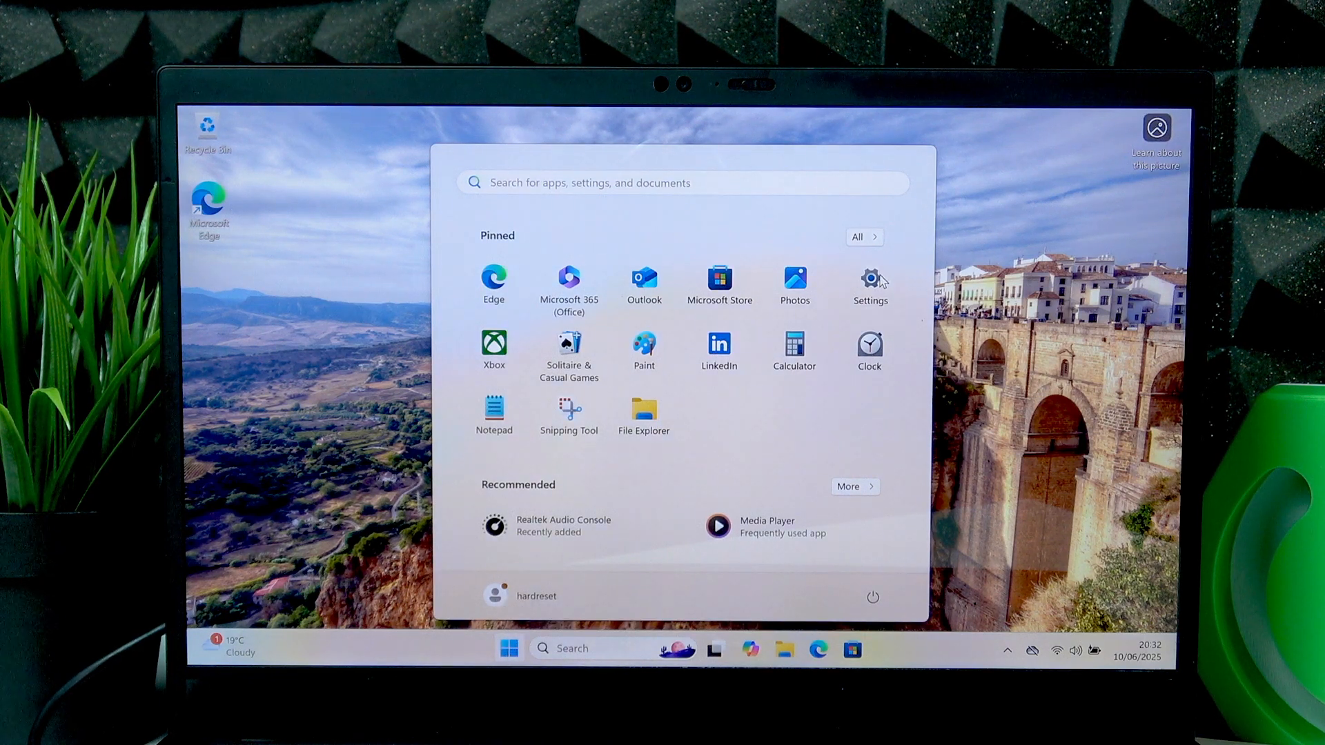
pyautogui.click(869, 279)
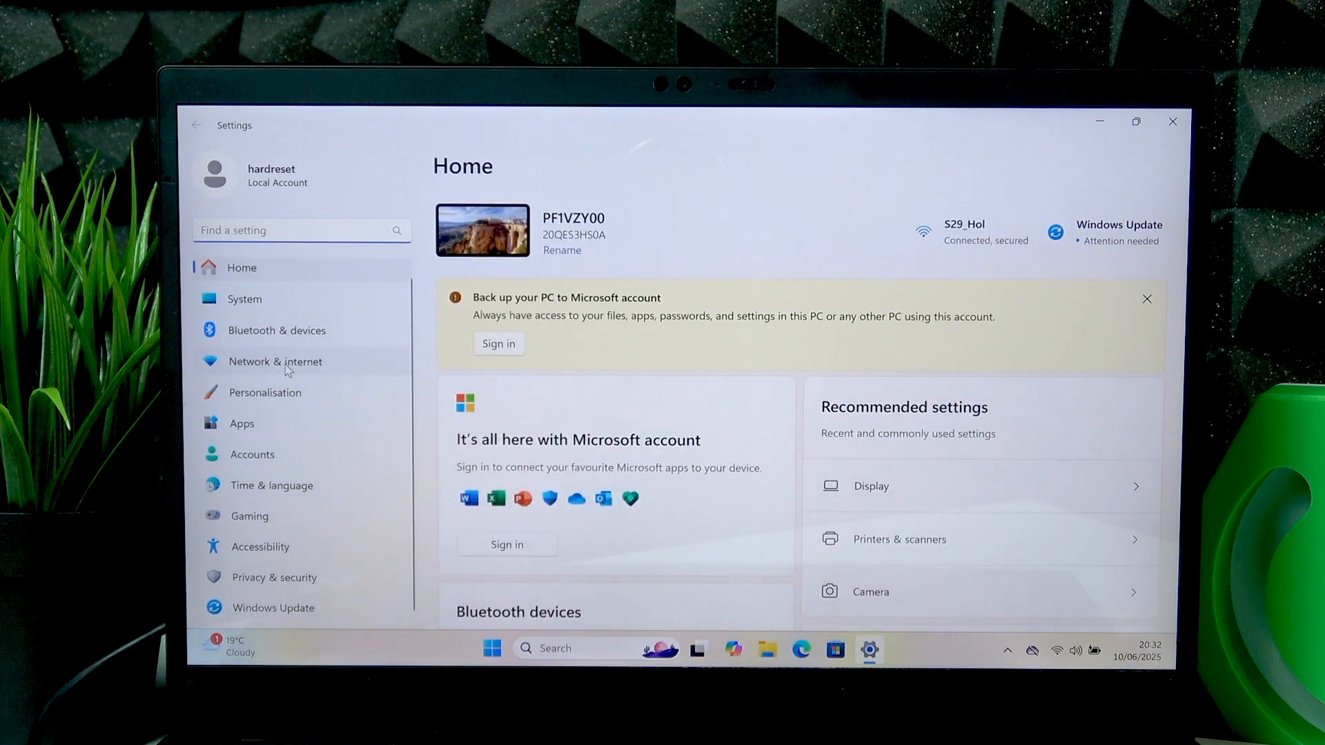
pyautogui.click(259, 547)
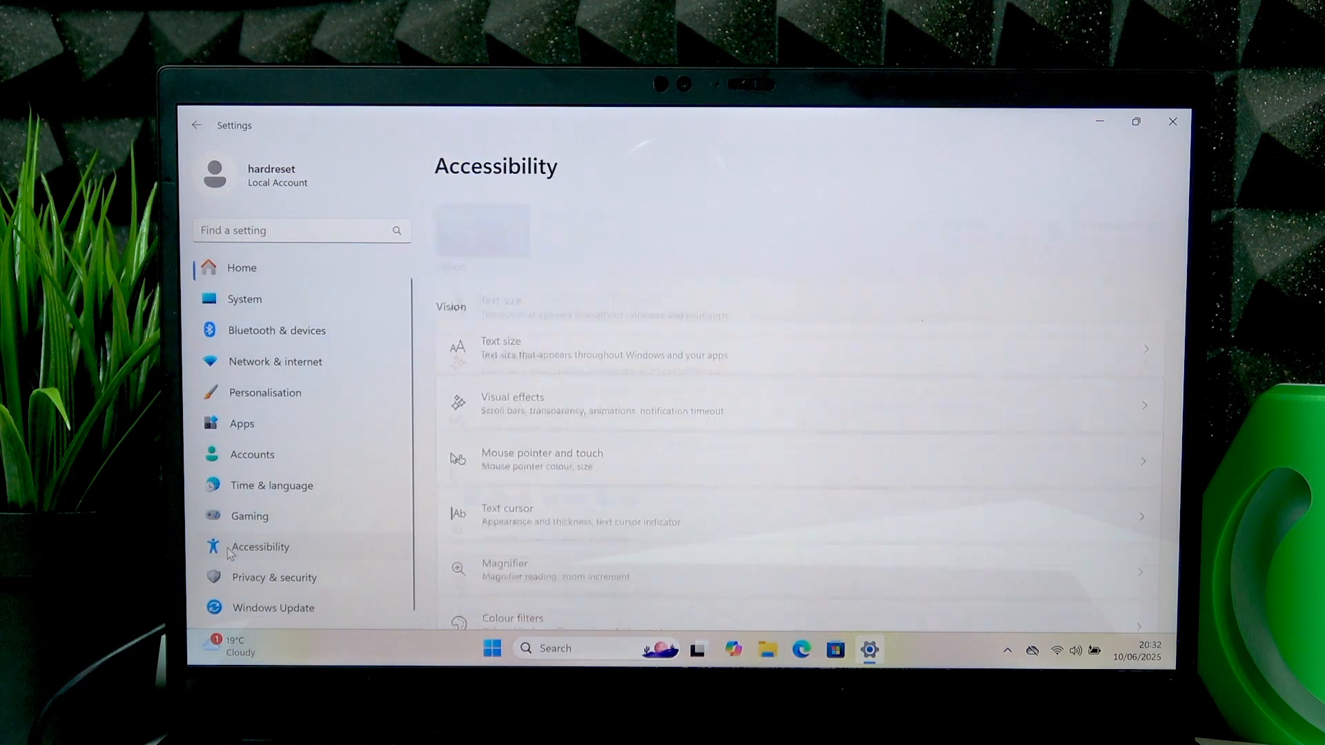
pyautogui.scroll(-3)
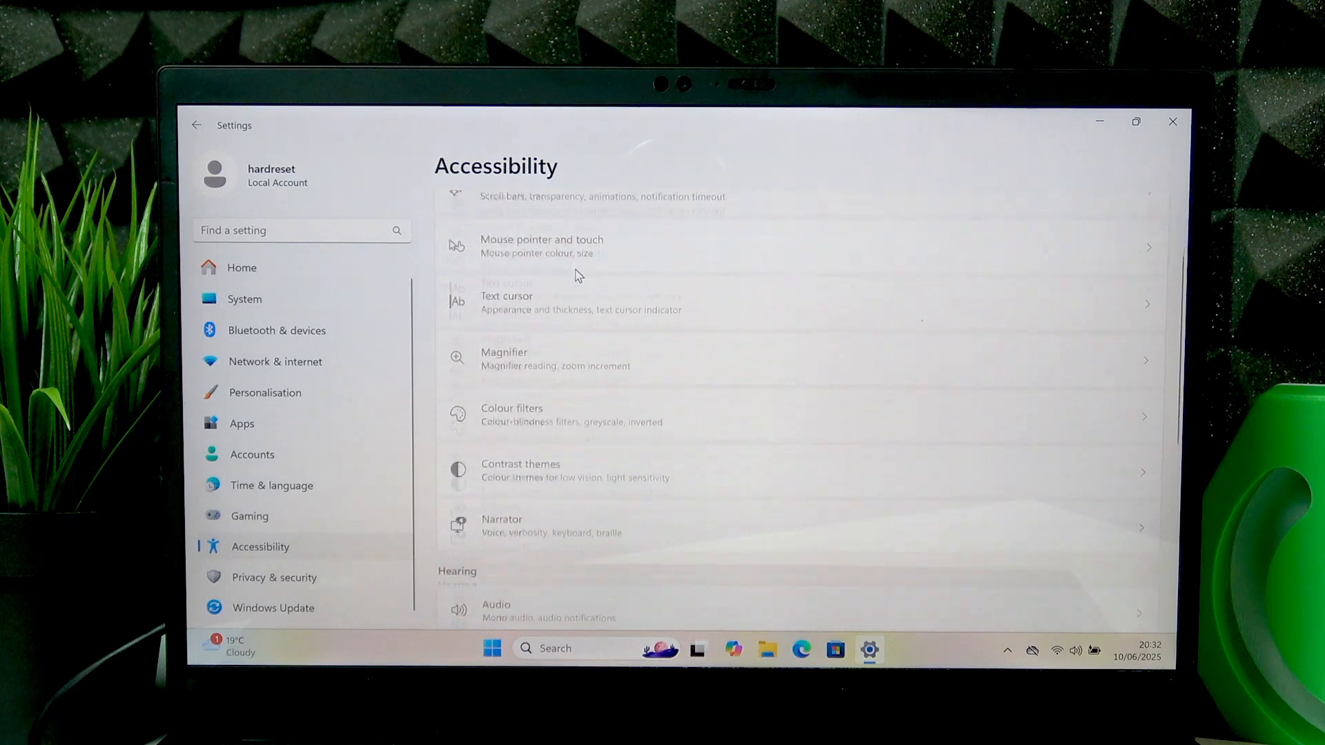
pyautogui.scroll(-3)
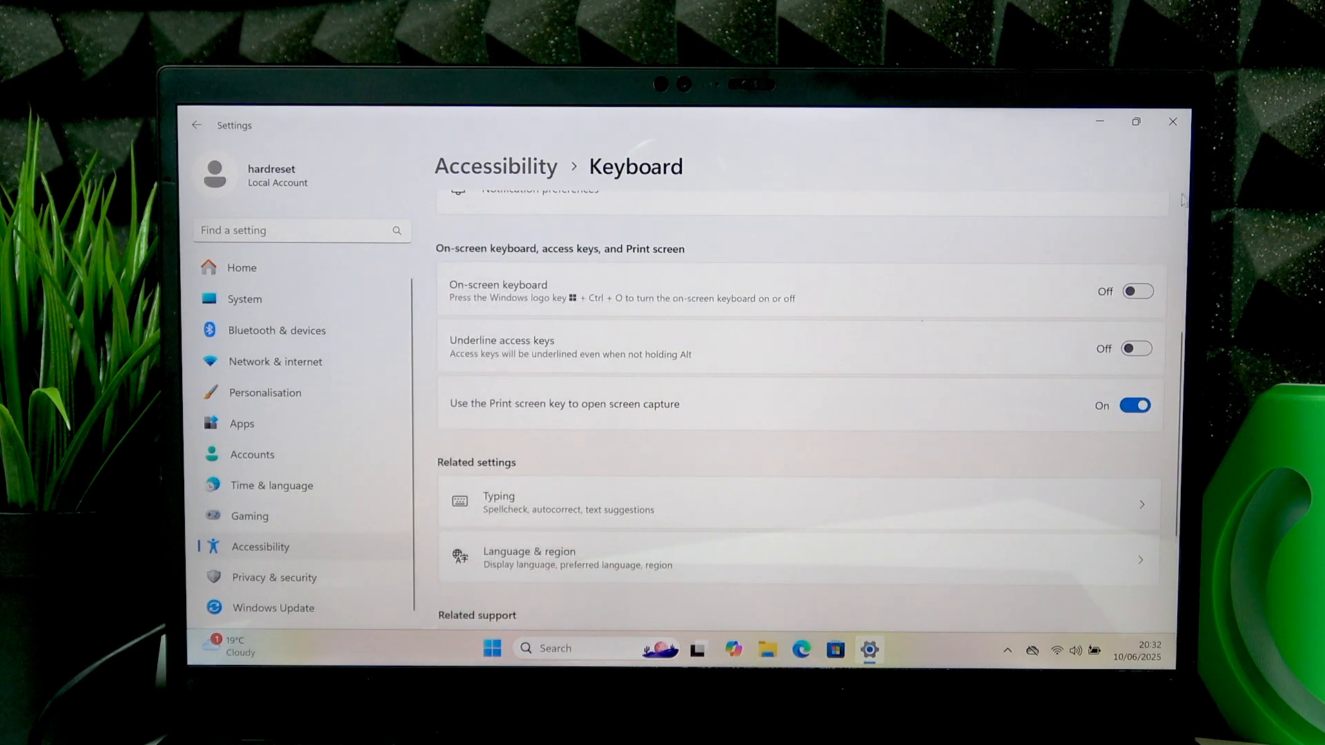
pyautogui.click(1137, 291)
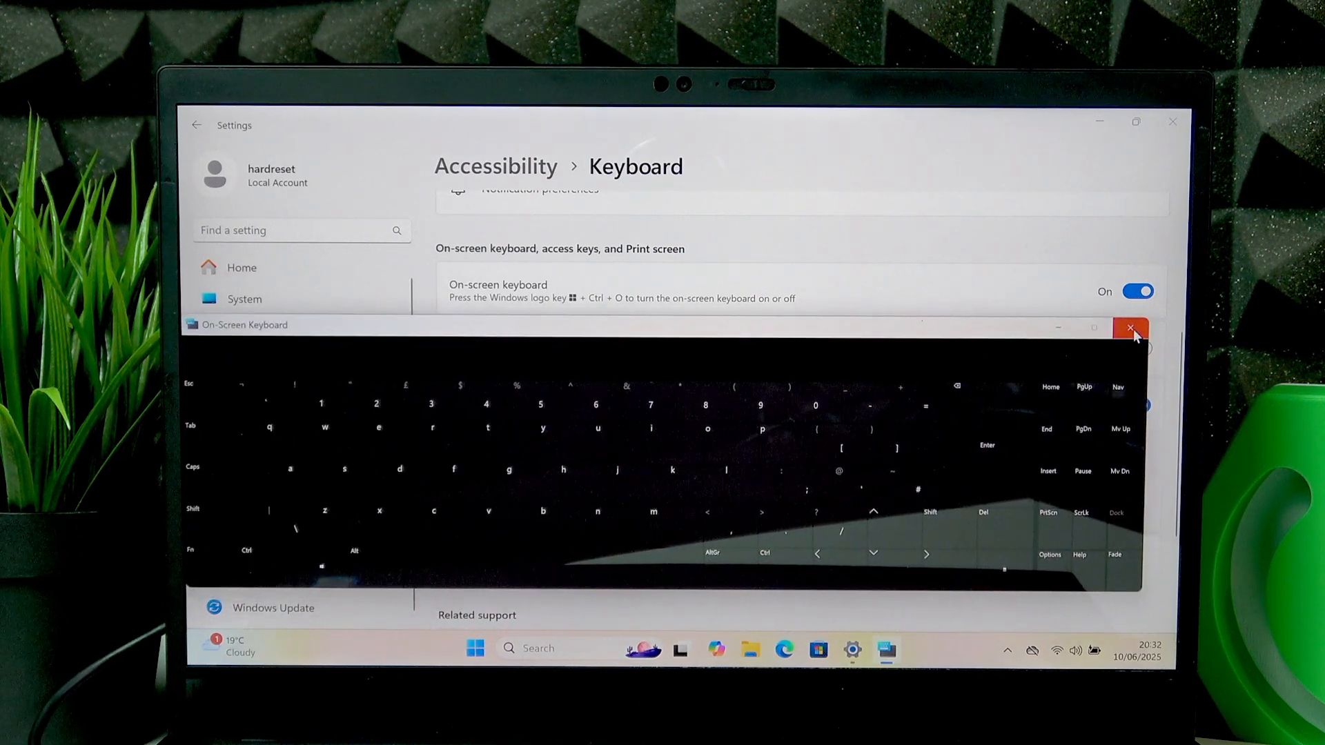
pyautogui.click(1129, 327)
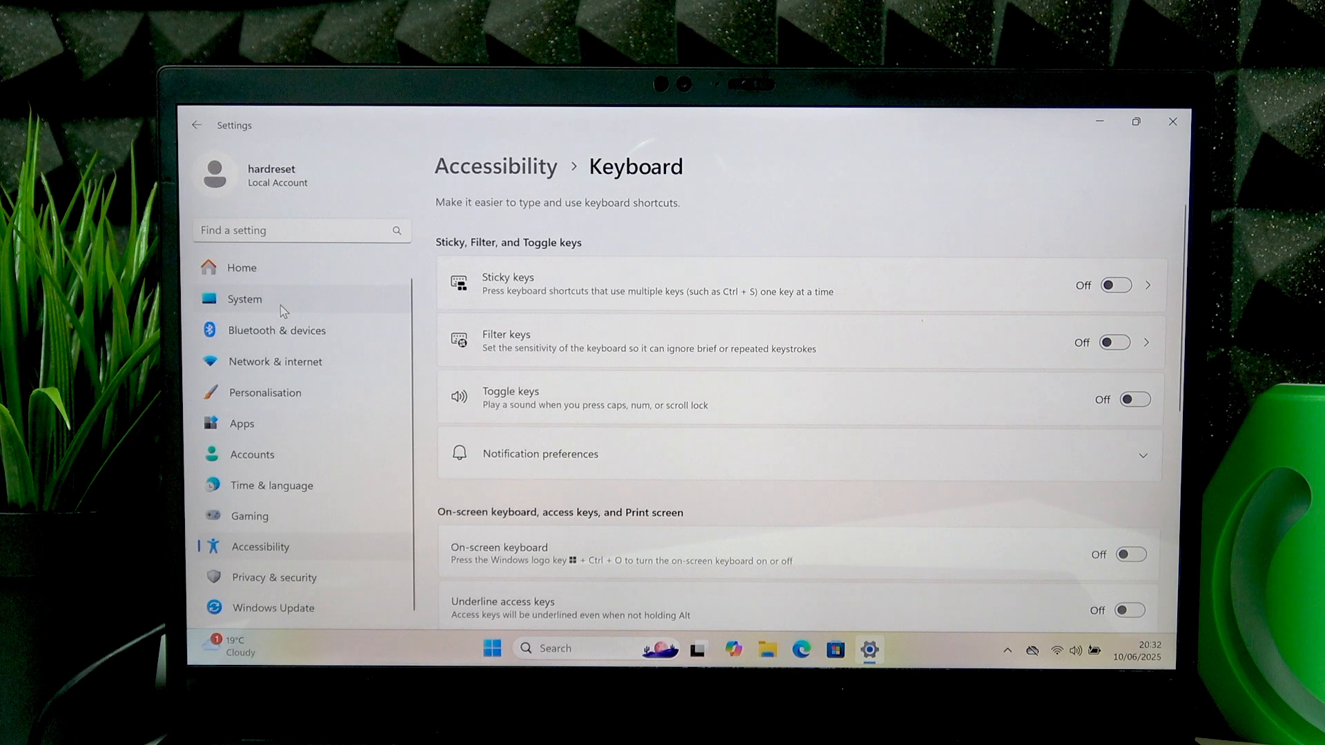
pyautogui.moveTo(496, 178)
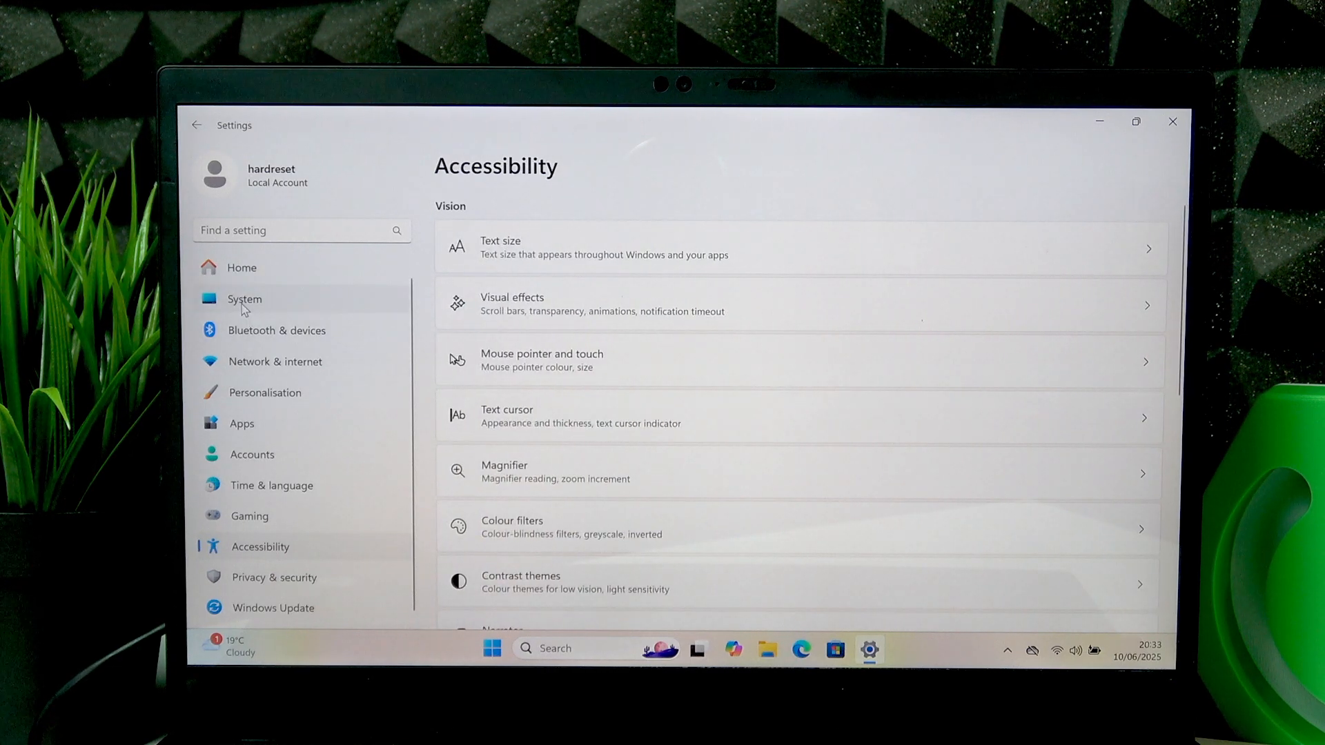
# - Browse the System page, then move to Personalisation and scroll to the Text input and Taskbar entries
pyautogui.click(244, 298)
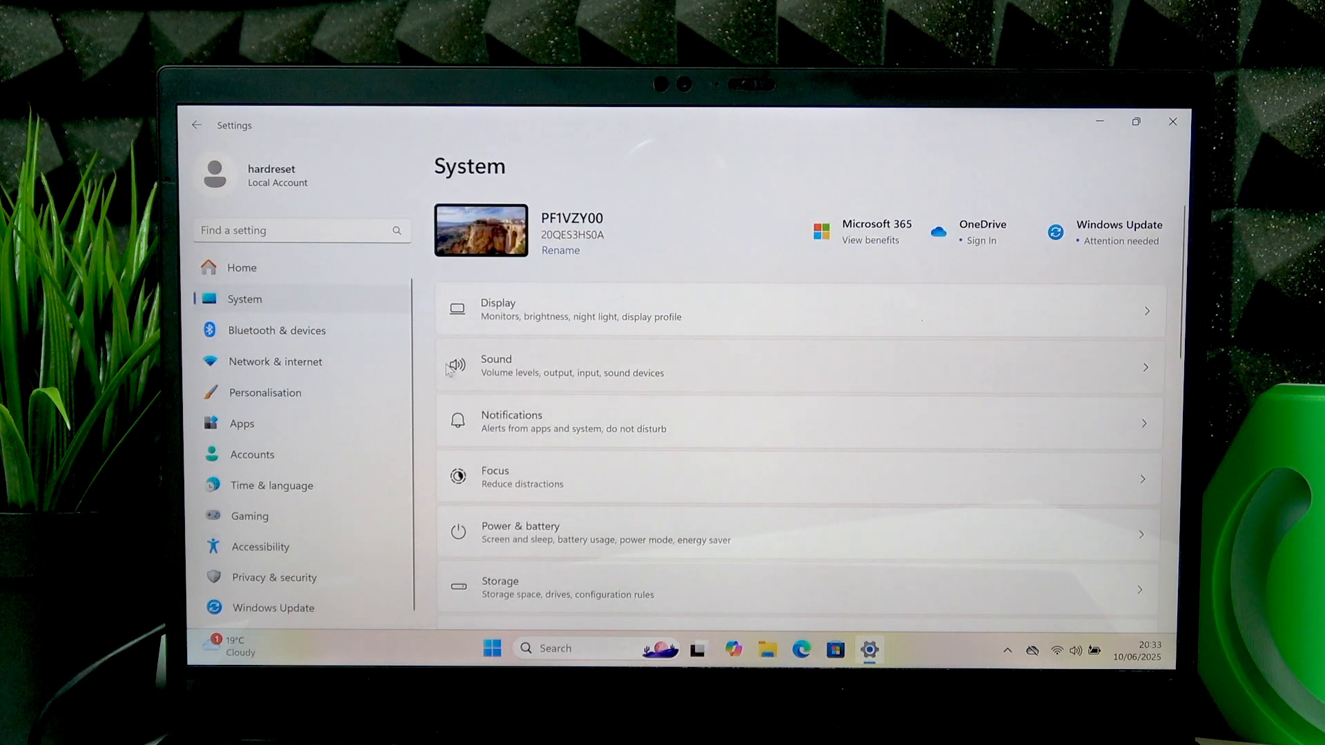
pyautogui.scroll(-3)
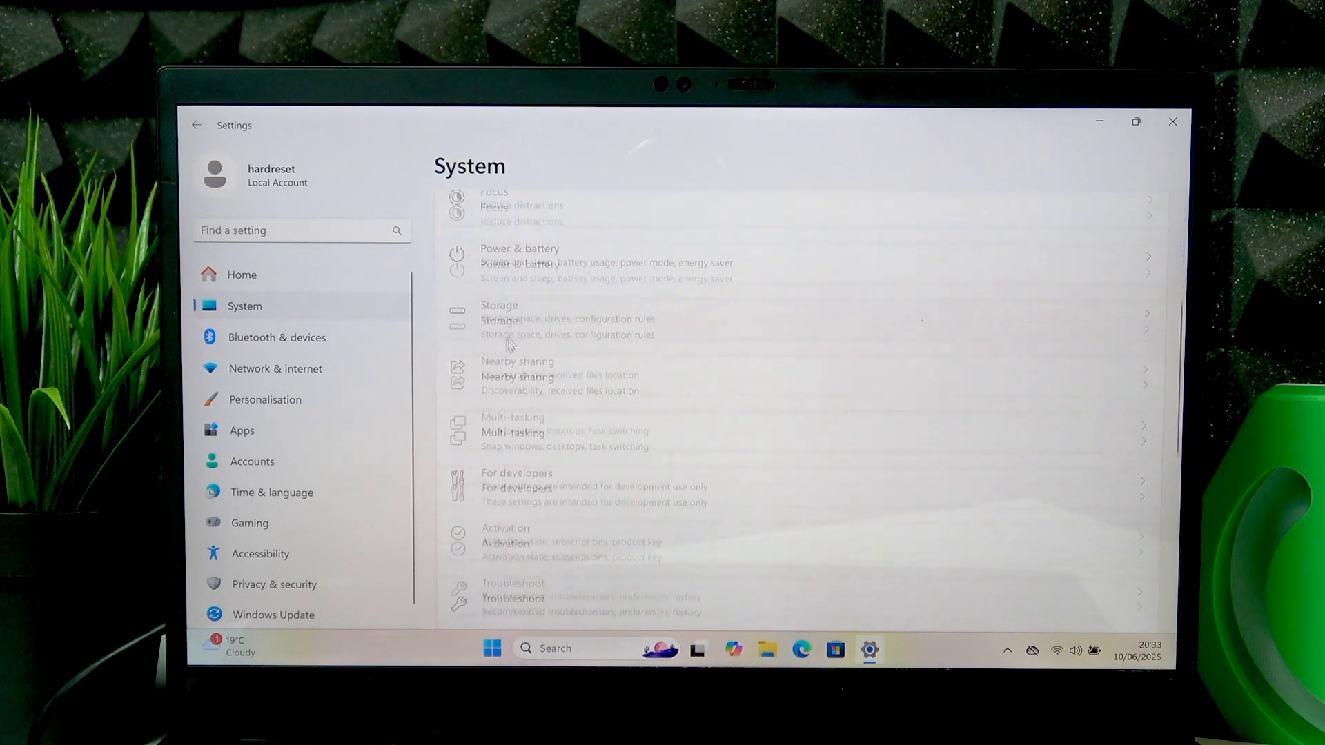
pyautogui.scroll(-3)
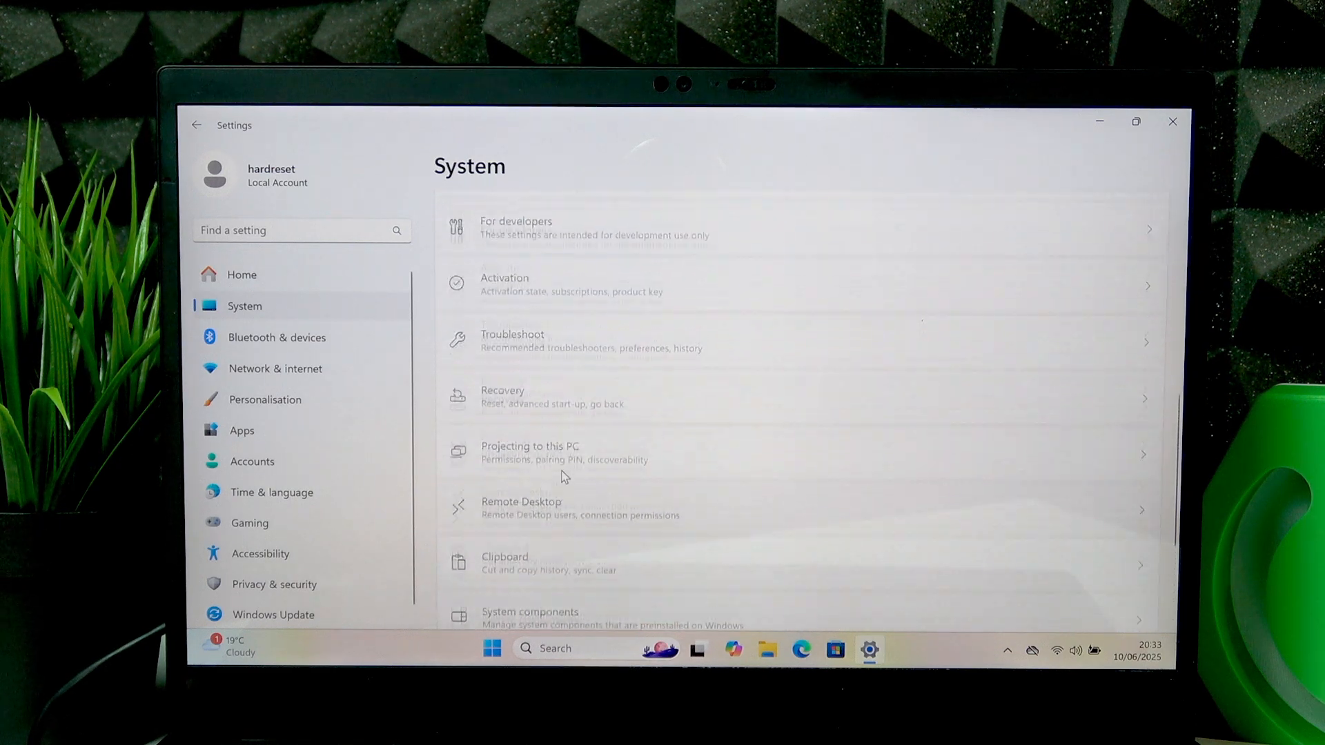
pyautogui.scroll(3)
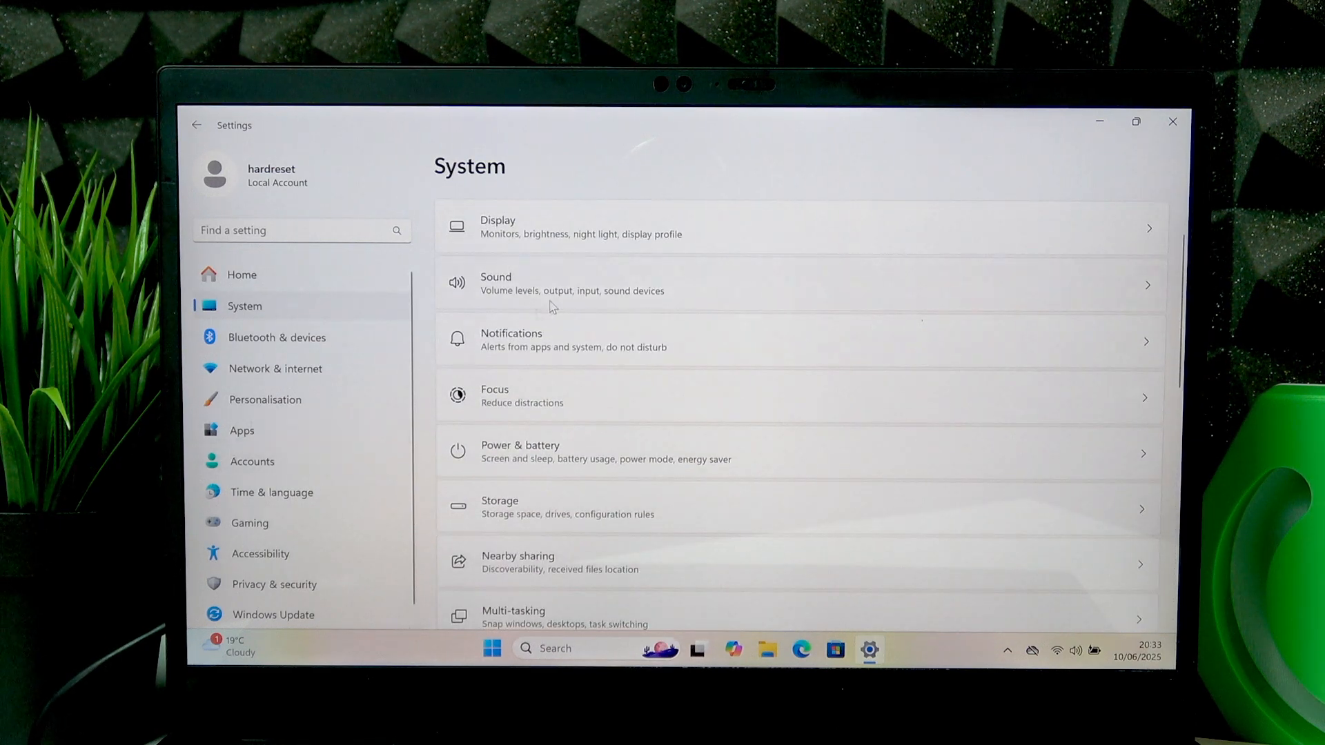
pyautogui.click(265, 400)
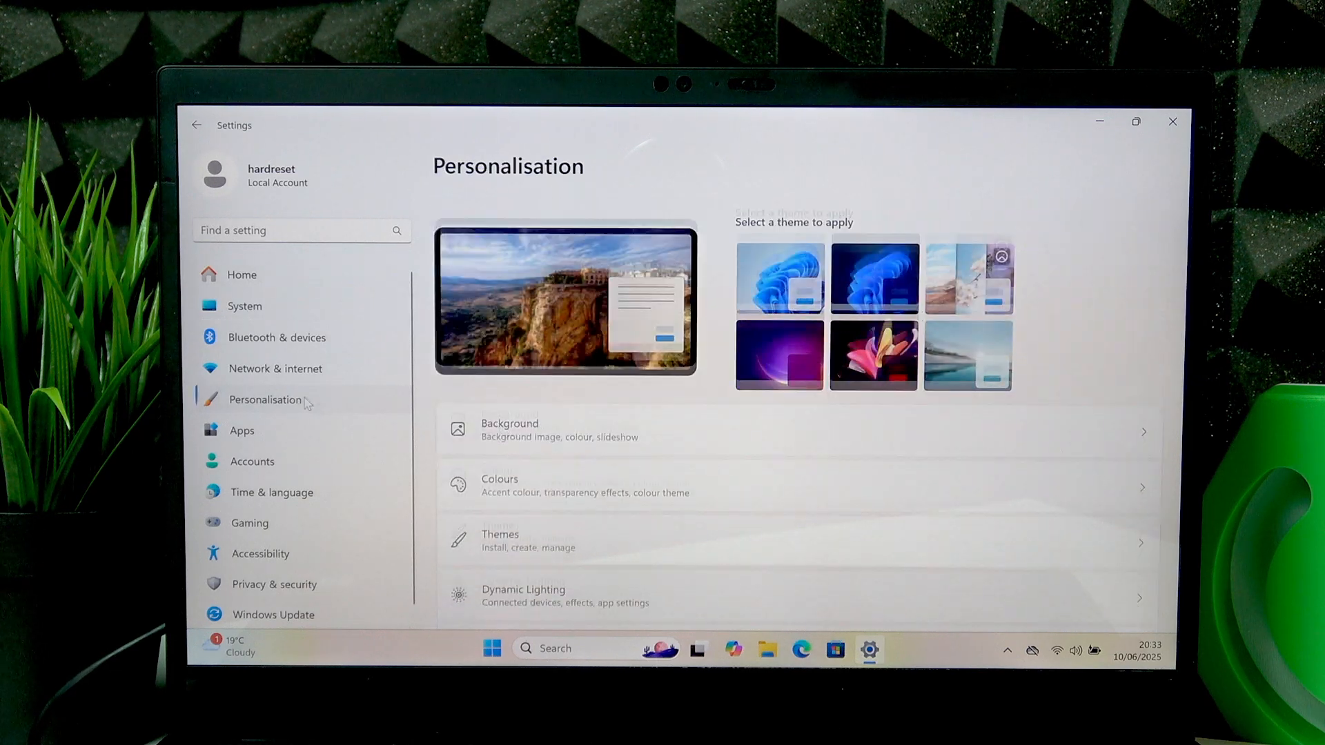
pyautogui.scroll(-3)
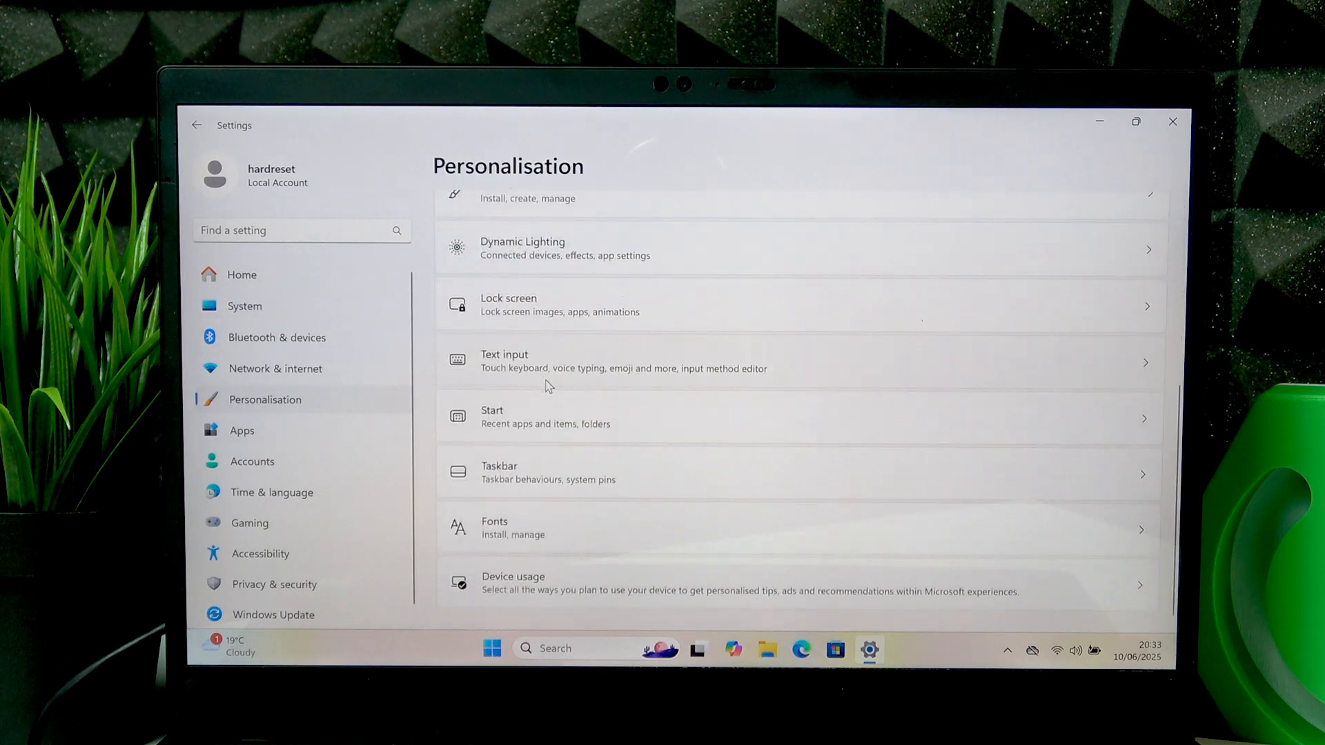
# - In Taskbar settings, set the Touch keyboard system tray icon to Always, then close Settings
pyautogui.click(526, 471)
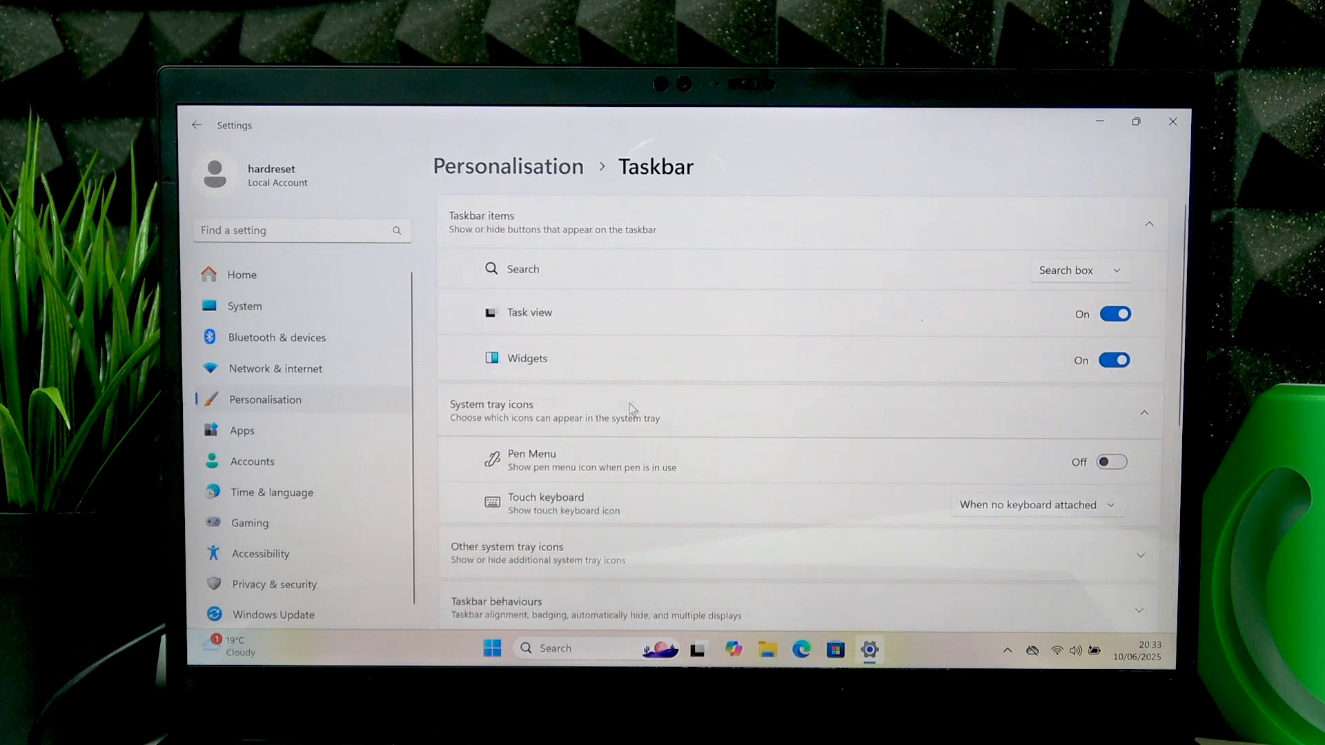
pyautogui.scroll(-3)
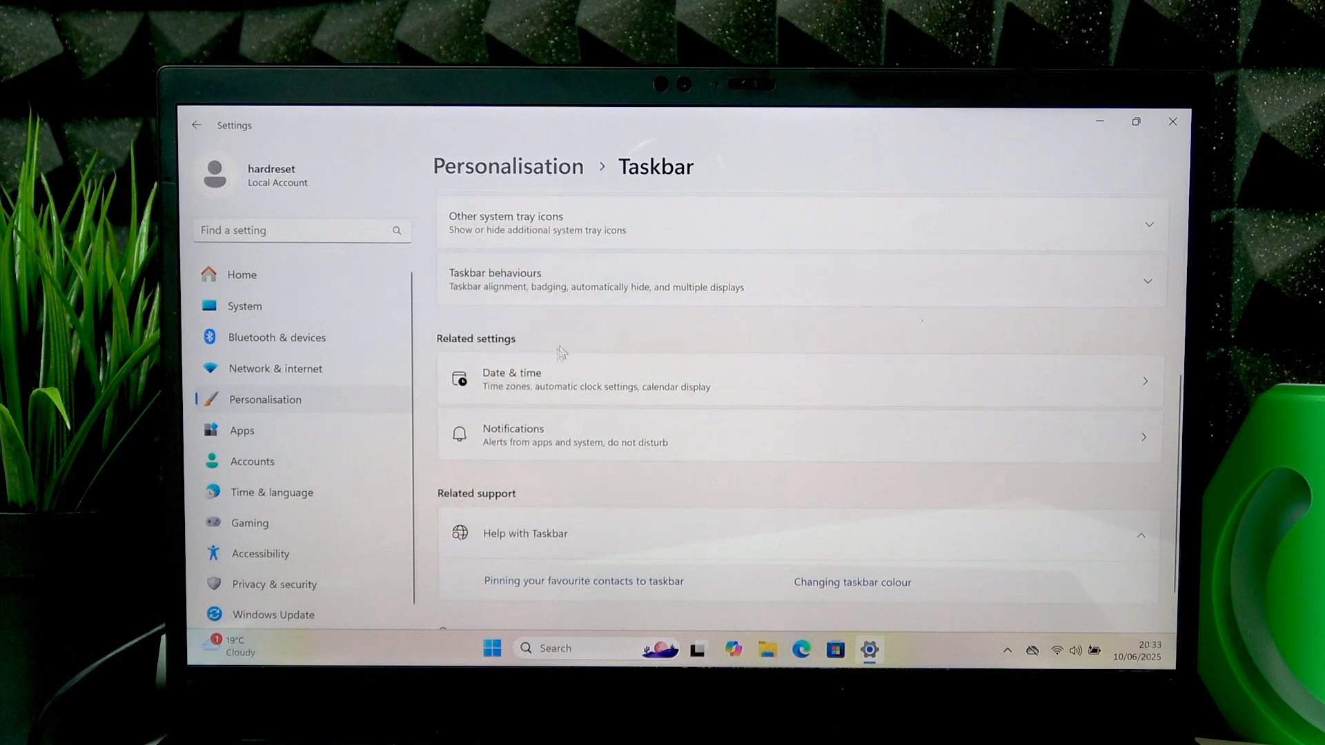
pyautogui.scroll(-3)
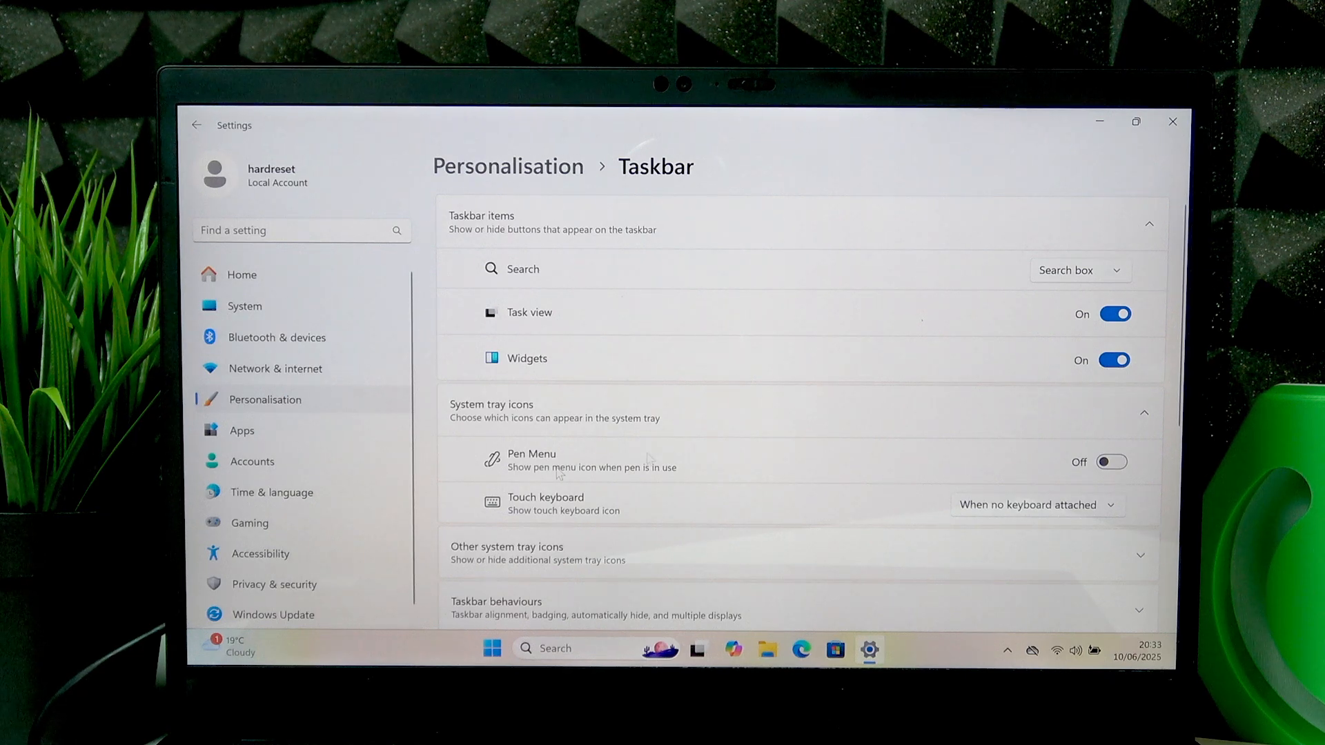
pyautogui.moveTo(988, 519)
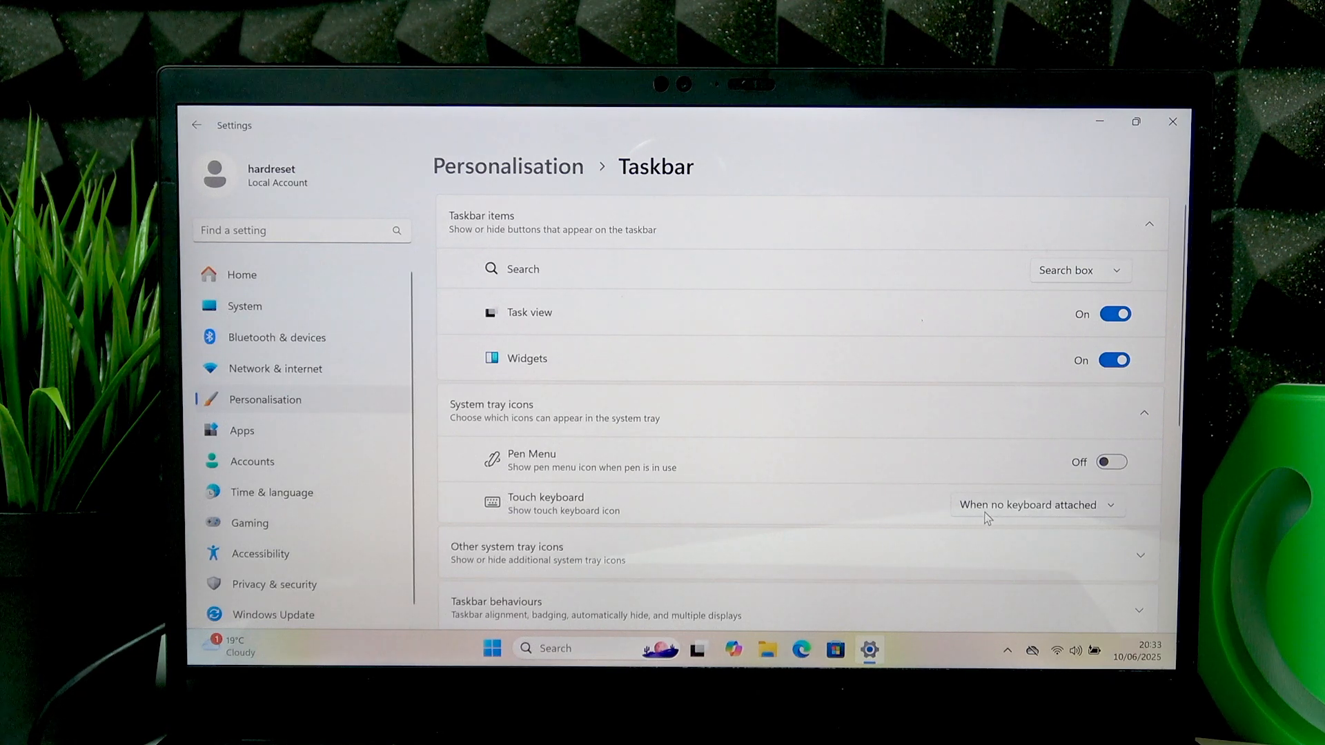
pyautogui.click(1036, 505)
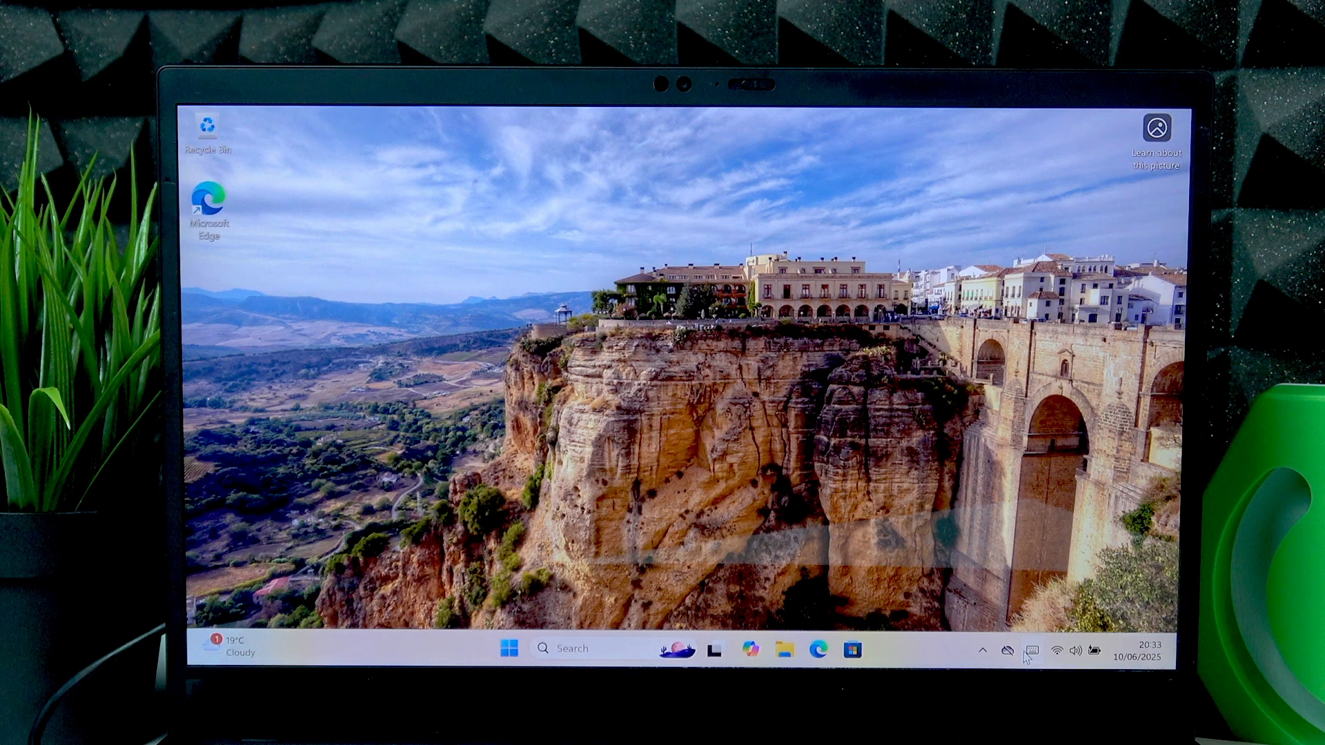
pyautogui.click(1035, 650)
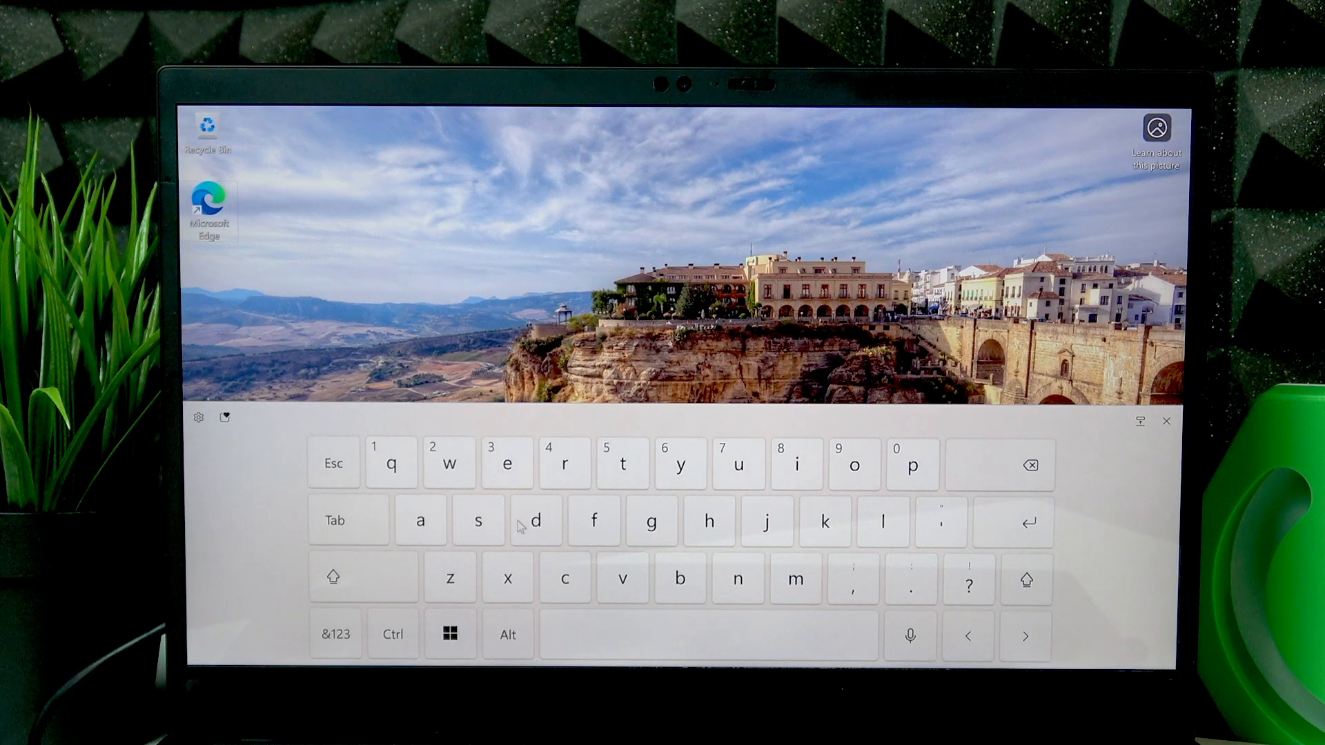
pyautogui.moveTo(1162, 490)
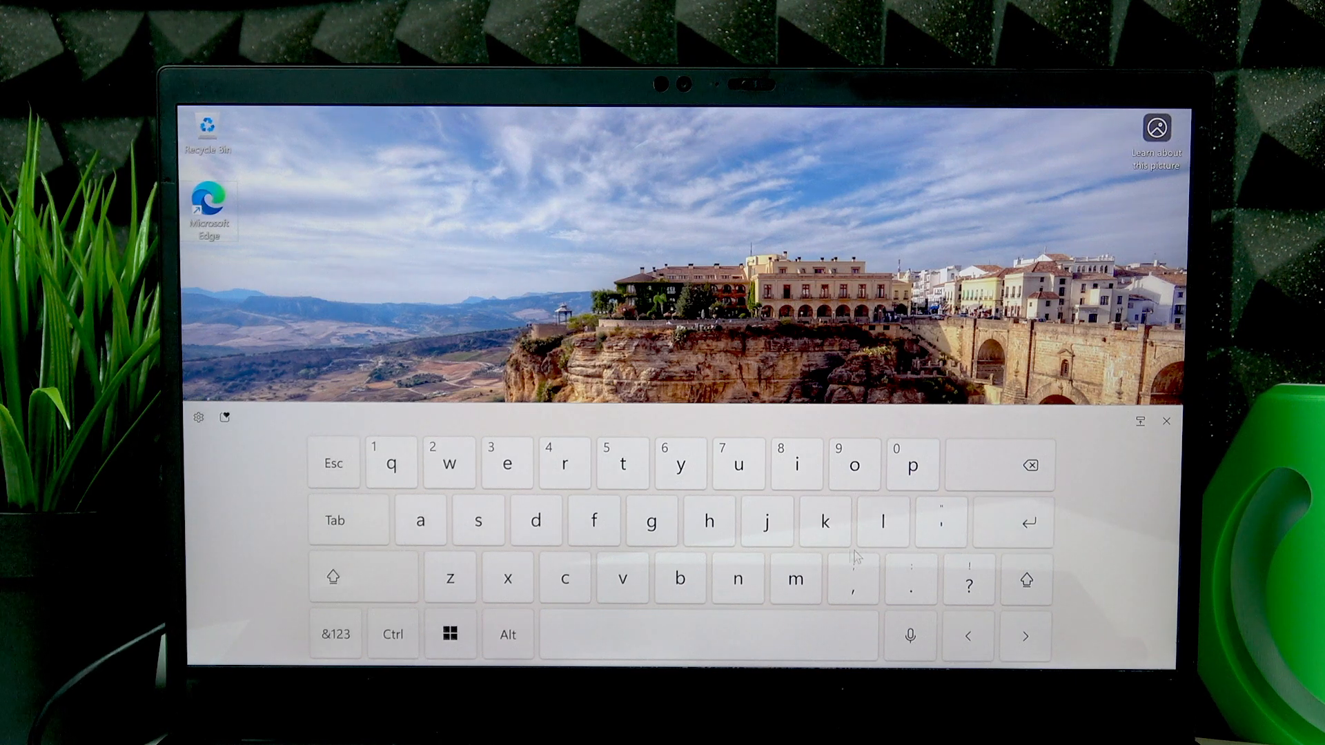
pyautogui.moveTo(743, 527)
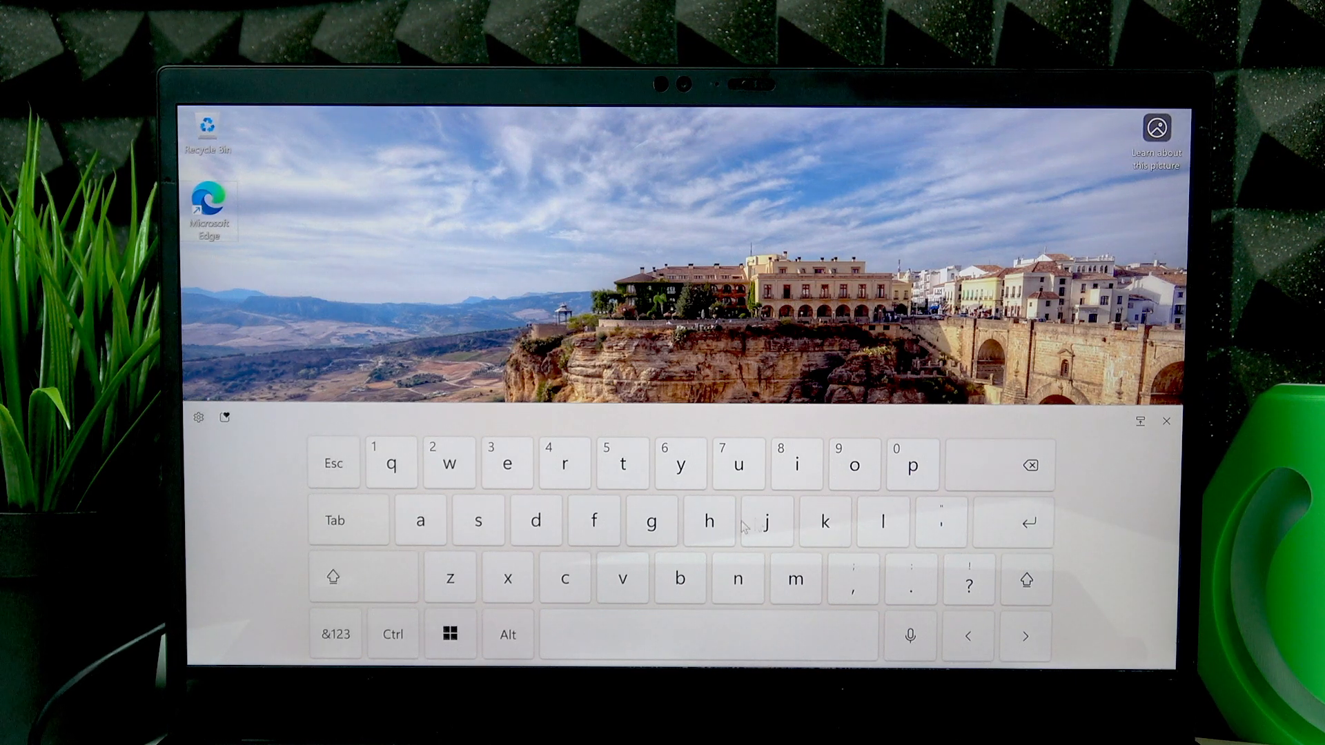
pyautogui.moveTo(1168, 437)
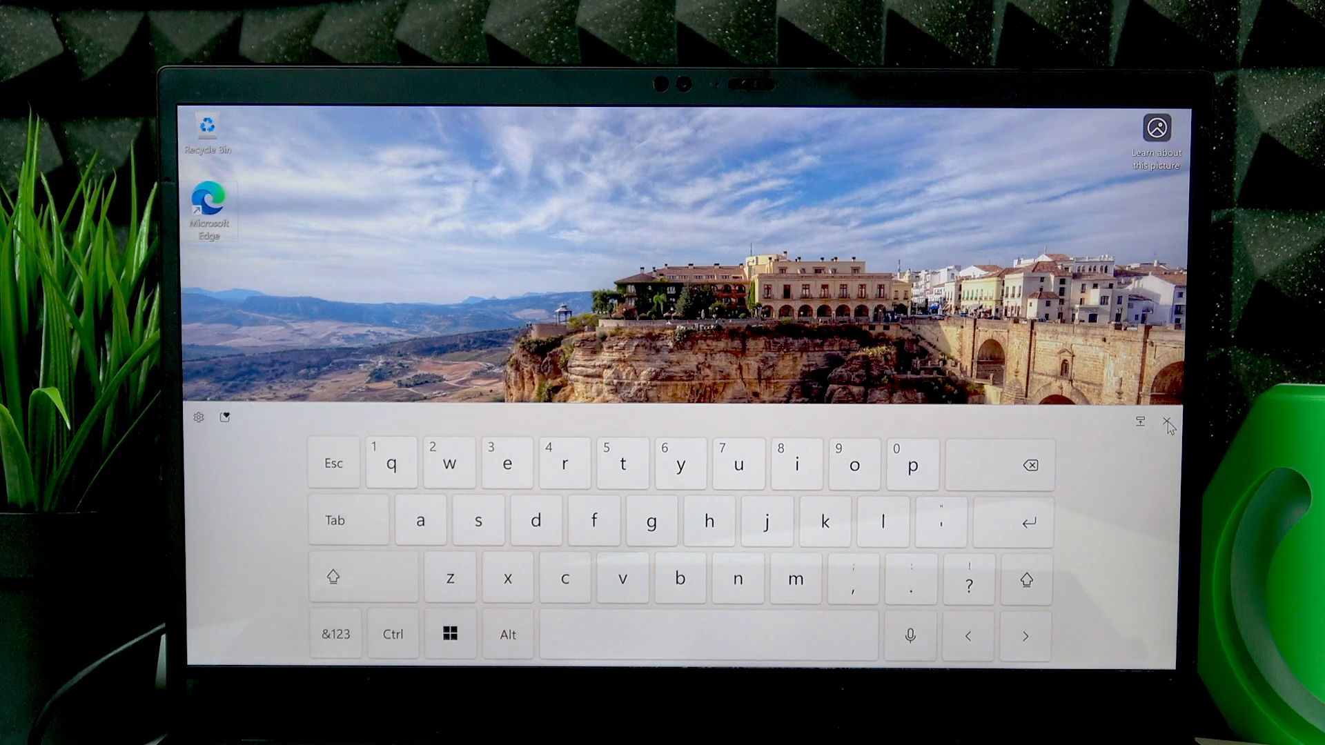
pyautogui.click(1165, 423)
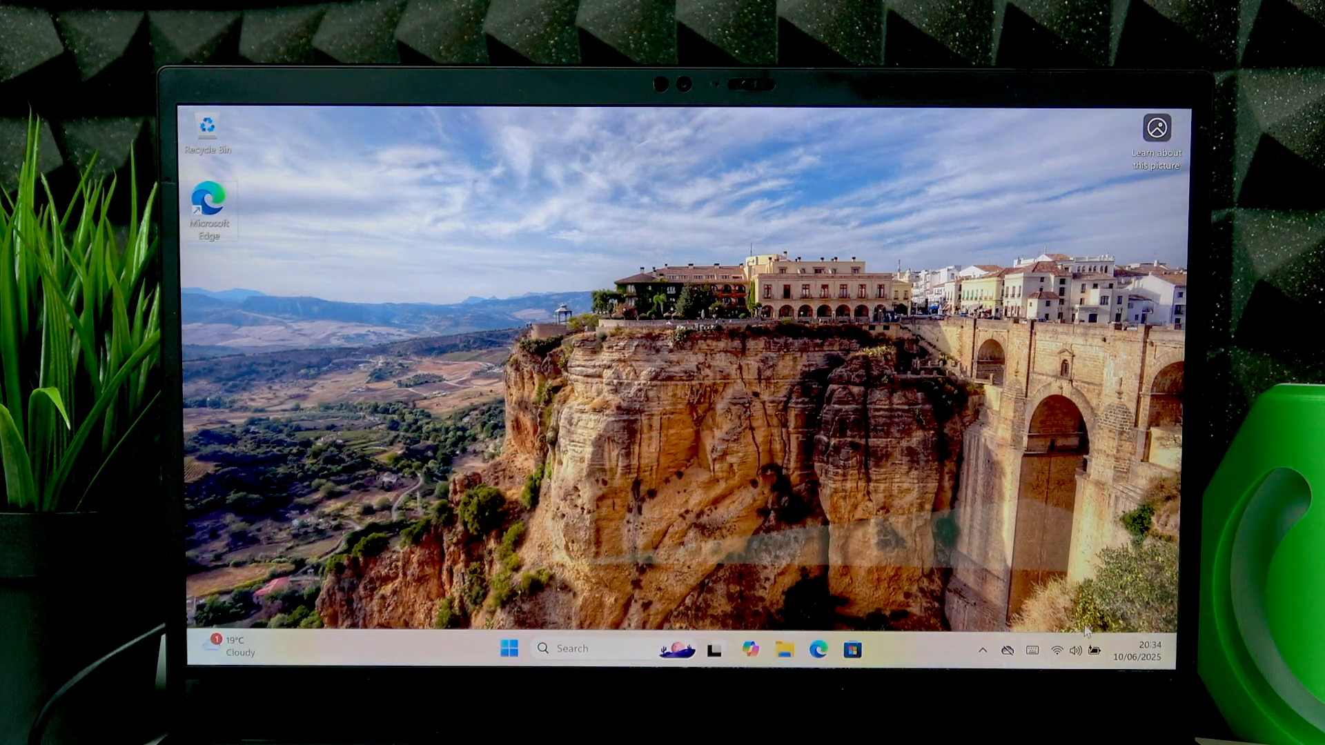
pyautogui.click(1030, 650)
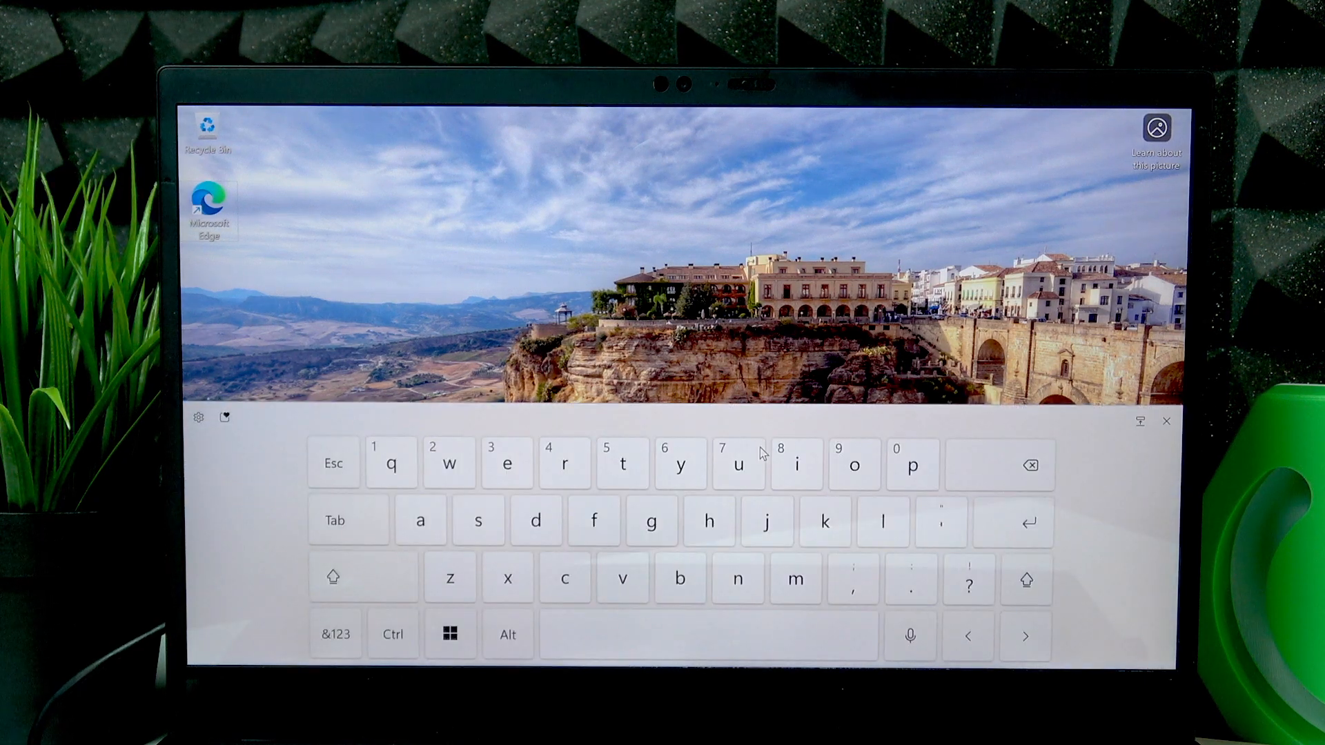
pyautogui.moveTo(1162, 435)
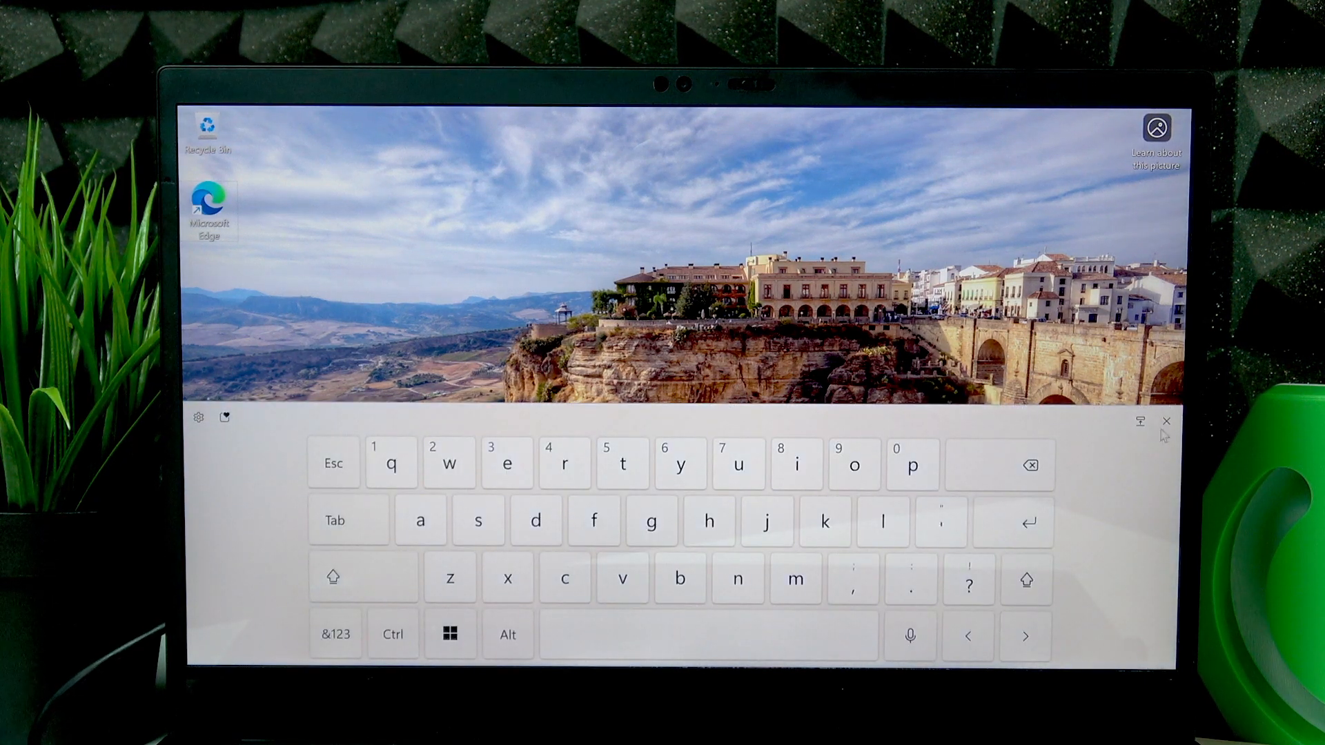
pyautogui.click(1164, 420)
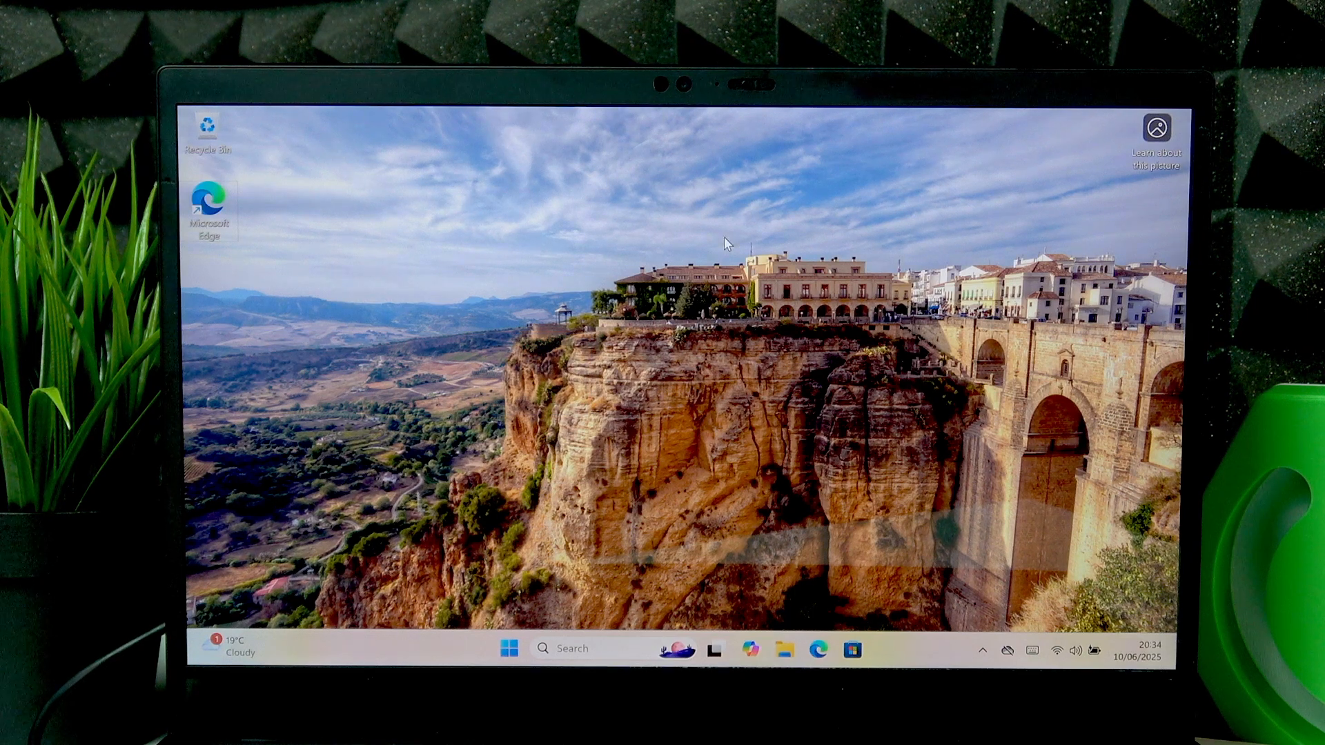